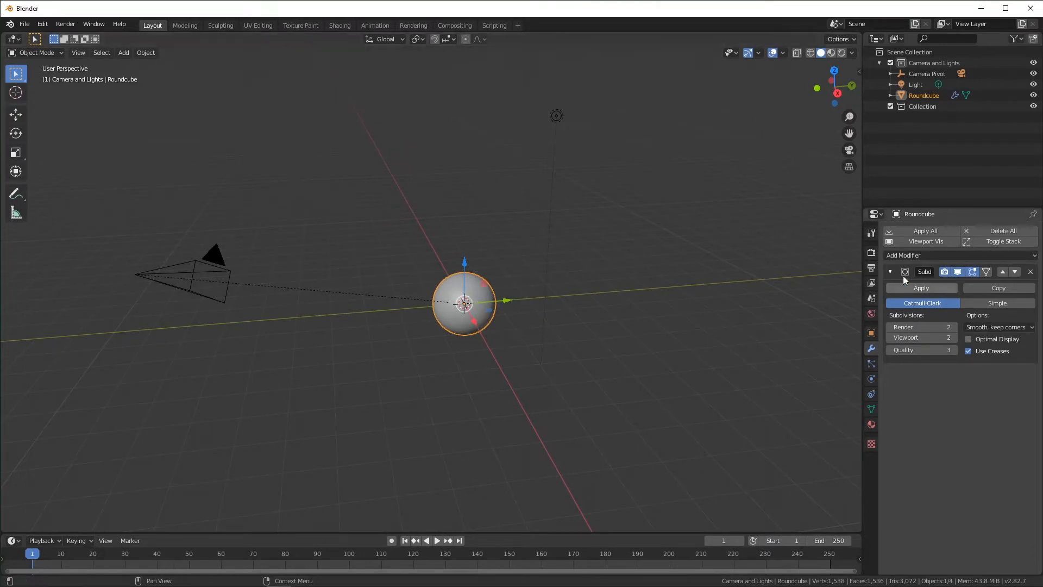
# Shade the Roundcube sphere smooth and move to the Shading workspace to edit its material
pyautogui.rightClick(464, 305)
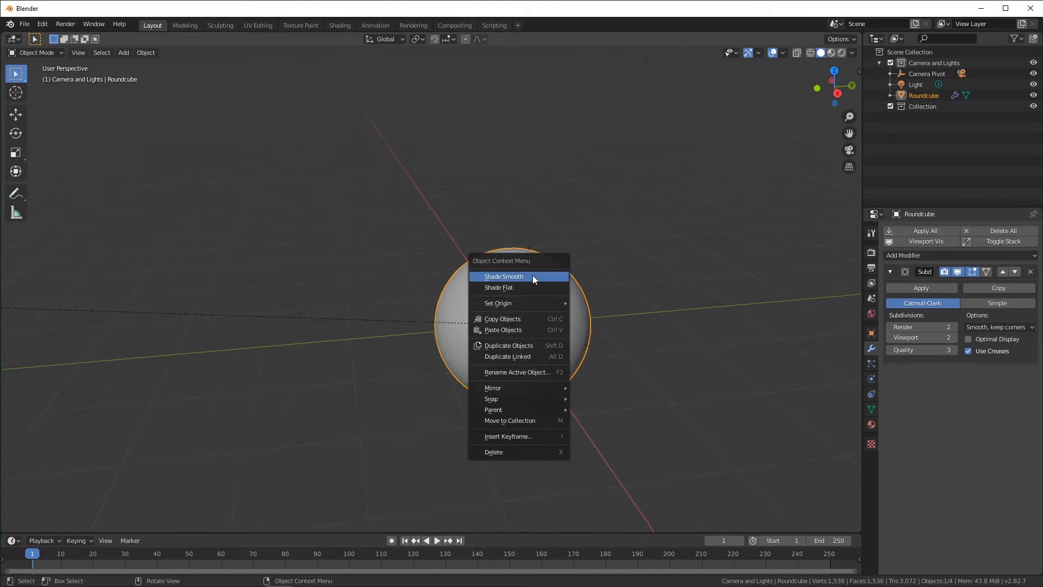
pyautogui.click(503, 276)
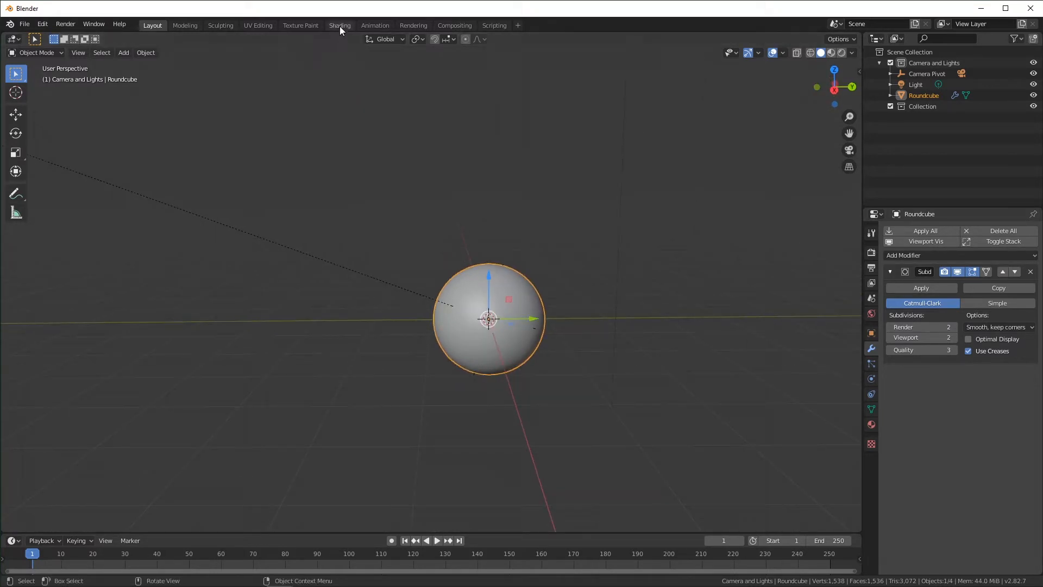
pyautogui.click(340, 25)
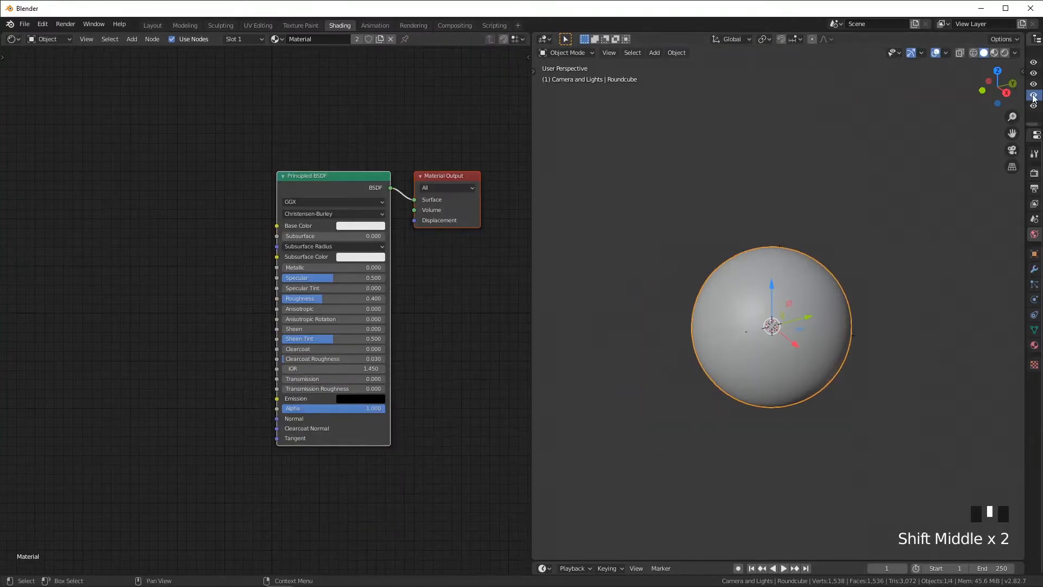
# Pan the node editor left to make room for Texture Coordinate and Mapping nodes
pyautogui.moveTo(771, 326); pyautogui.dragTo(771, 326)
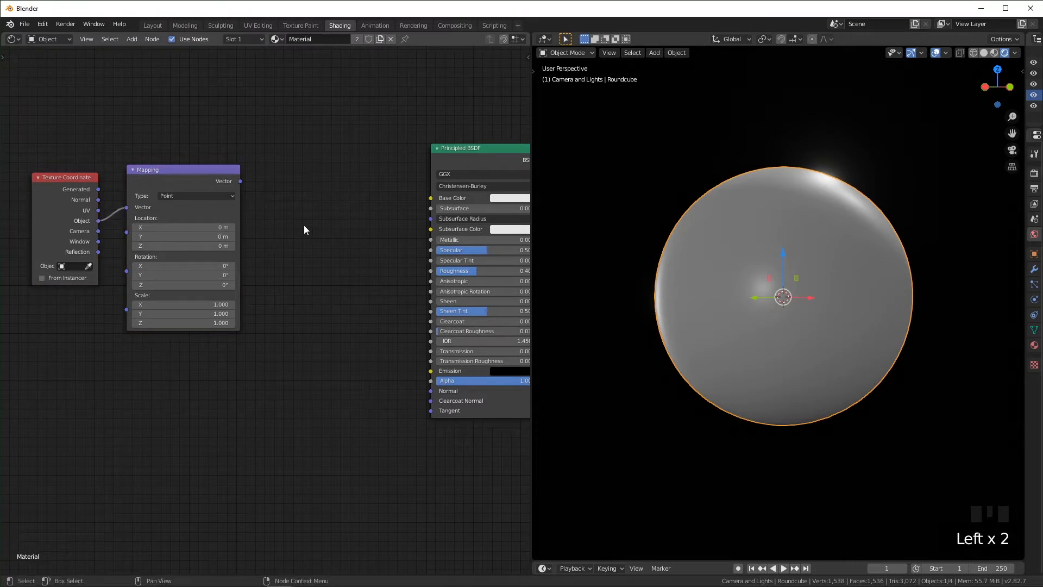
# Add a Distance To Edge Voronoi through a Smootherstep Map Range into Base Color, From Min from a 0.500 Value
pyautogui.write('vor')
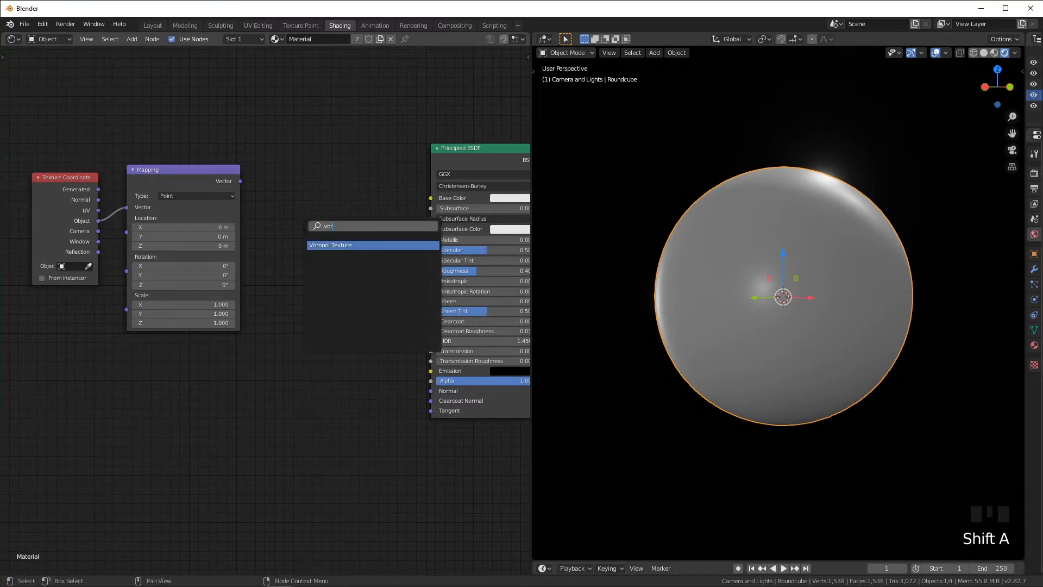
pyautogui.click(330, 244)
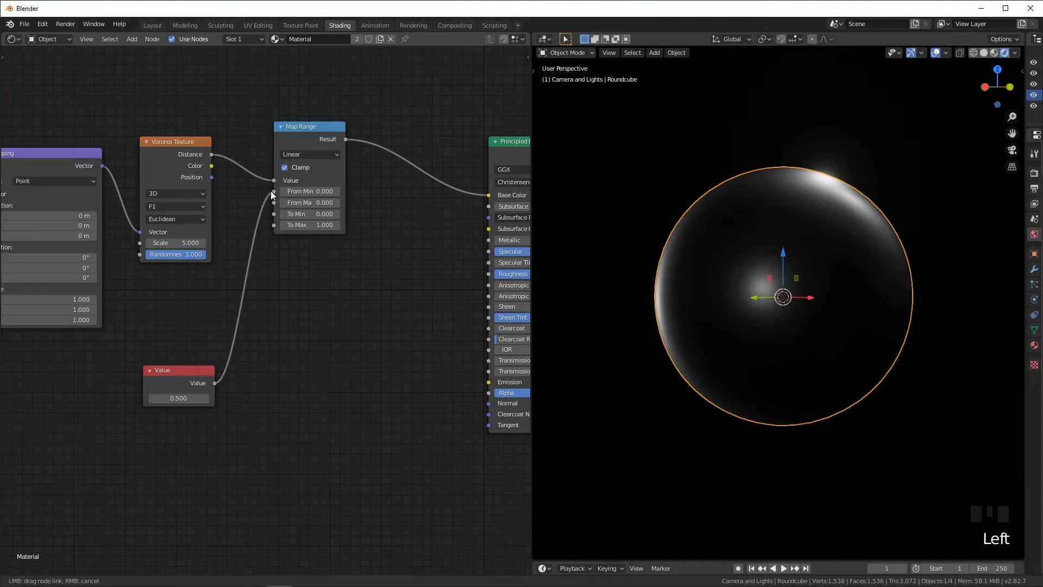
pyautogui.click(309, 153)
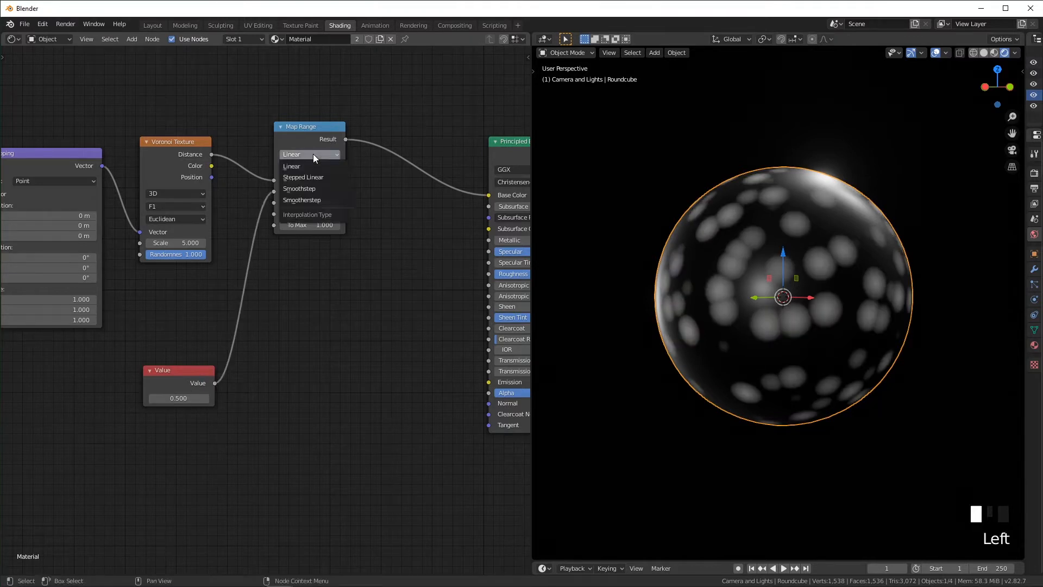
pyautogui.click(301, 200)
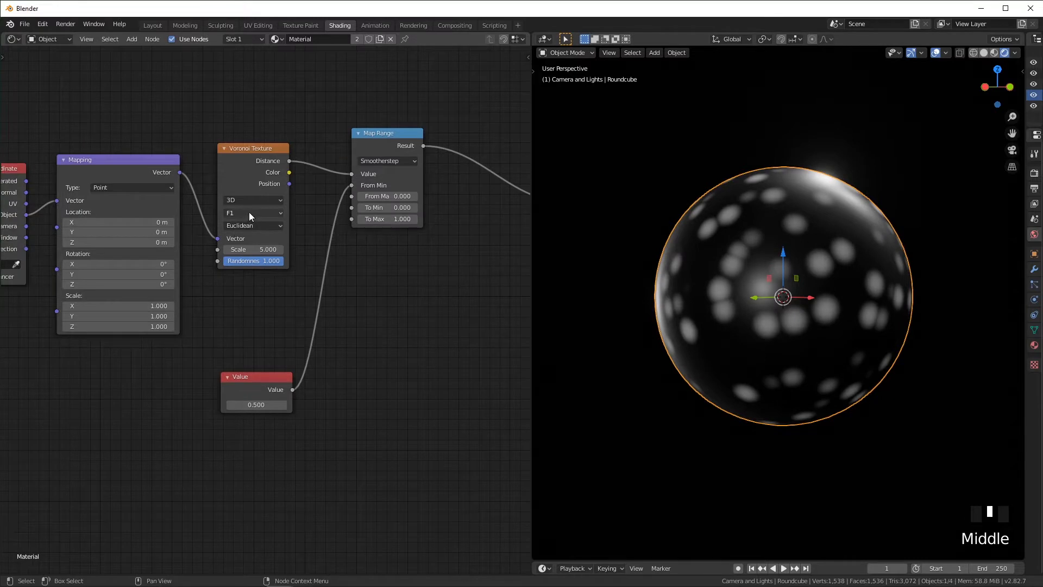
pyautogui.click(253, 213)
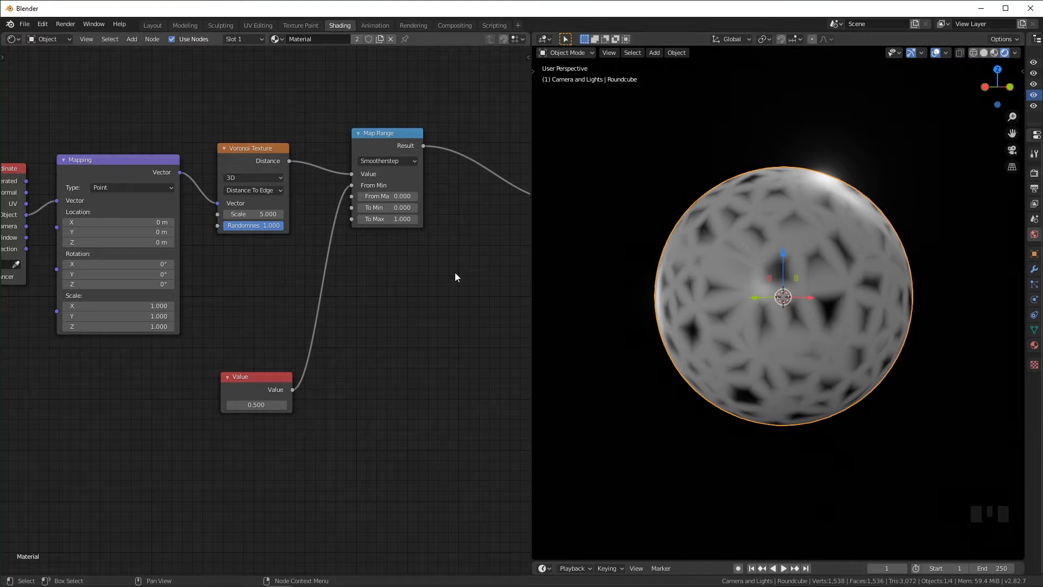
pyautogui.moveTo(266, 404); pyautogui.dragTo(256, 404)
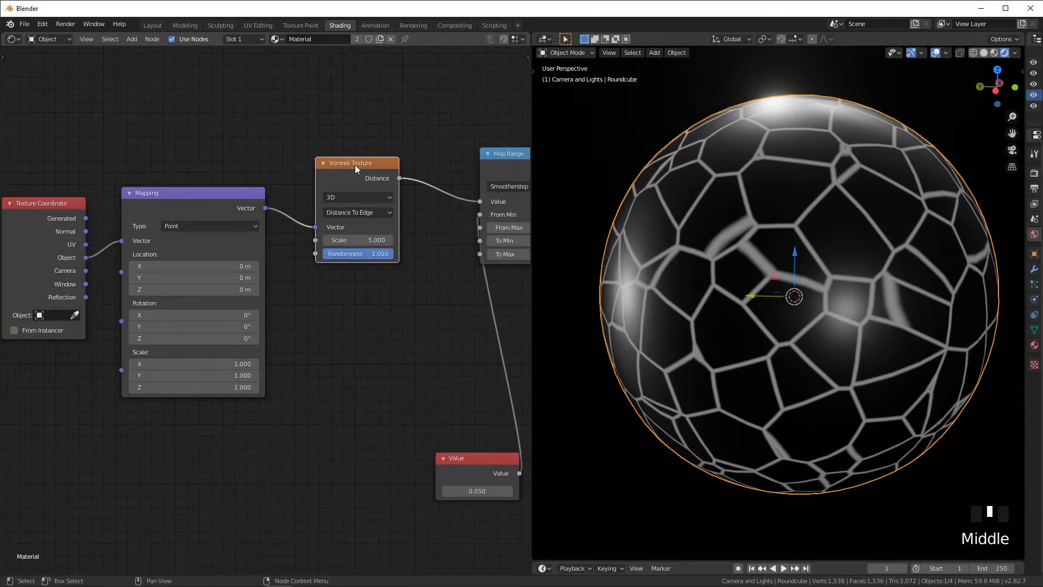
# Duplicate the Voronoi Texture and Map Range nodes for a second crack layer
pyautogui.press('shift+d')
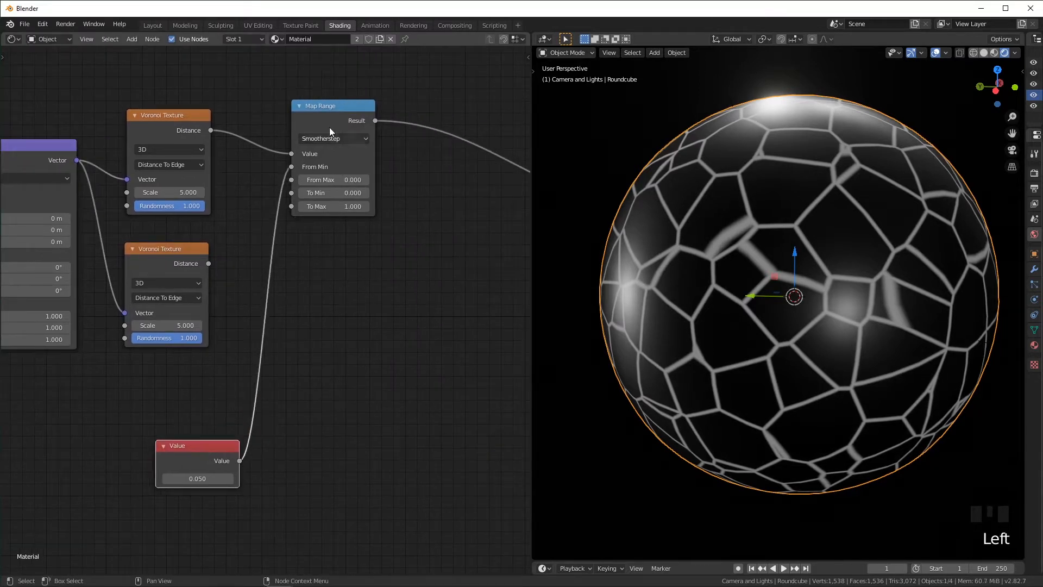
pyautogui.press('shift+d')
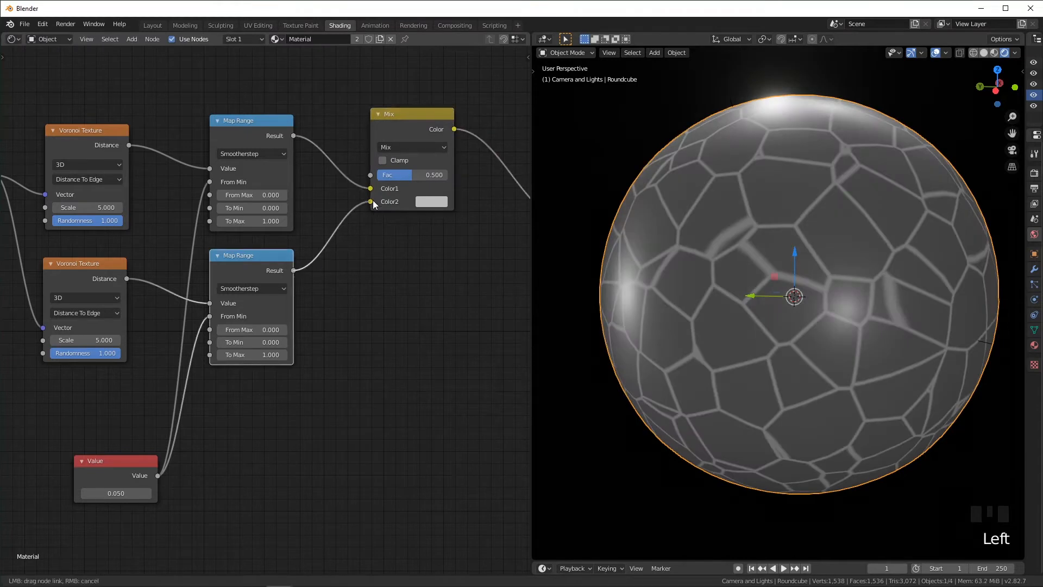
# Blend the two layers with Lighten at full factor and raise the second Voronoi's scale
pyautogui.click(411, 146)
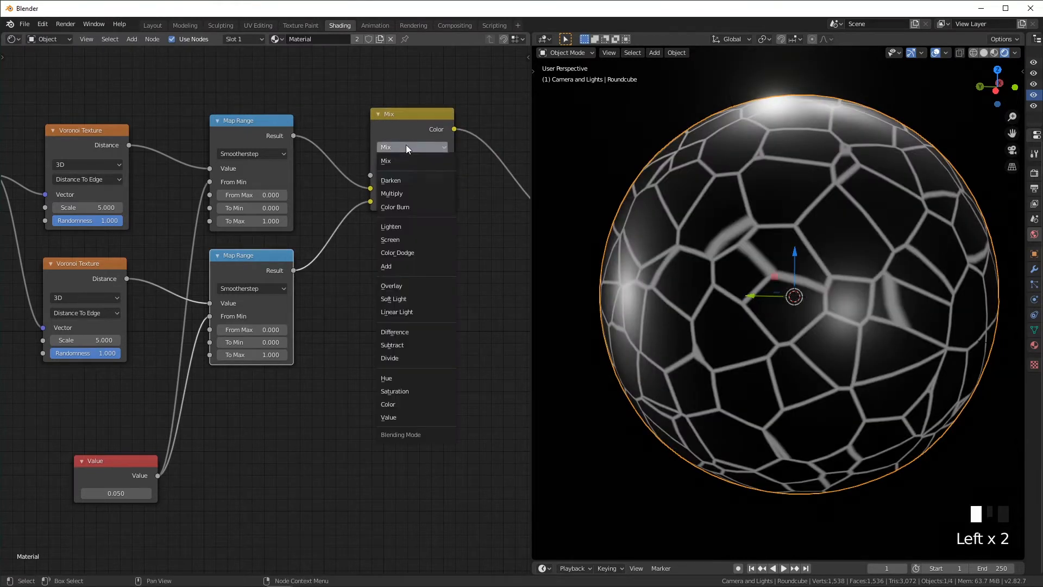
pyautogui.moveTo(414, 286)
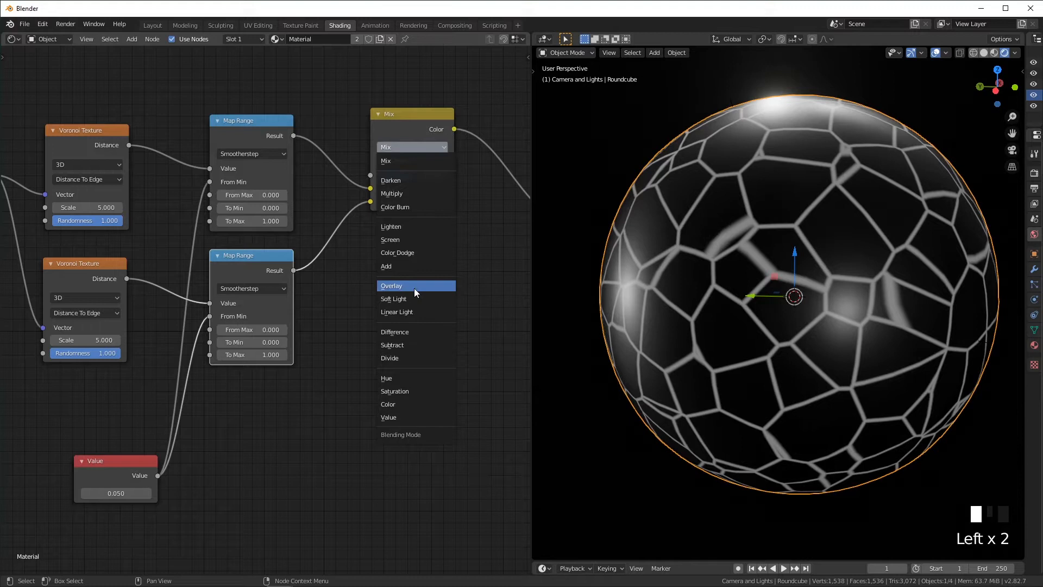
pyautogui.click(390, 226)
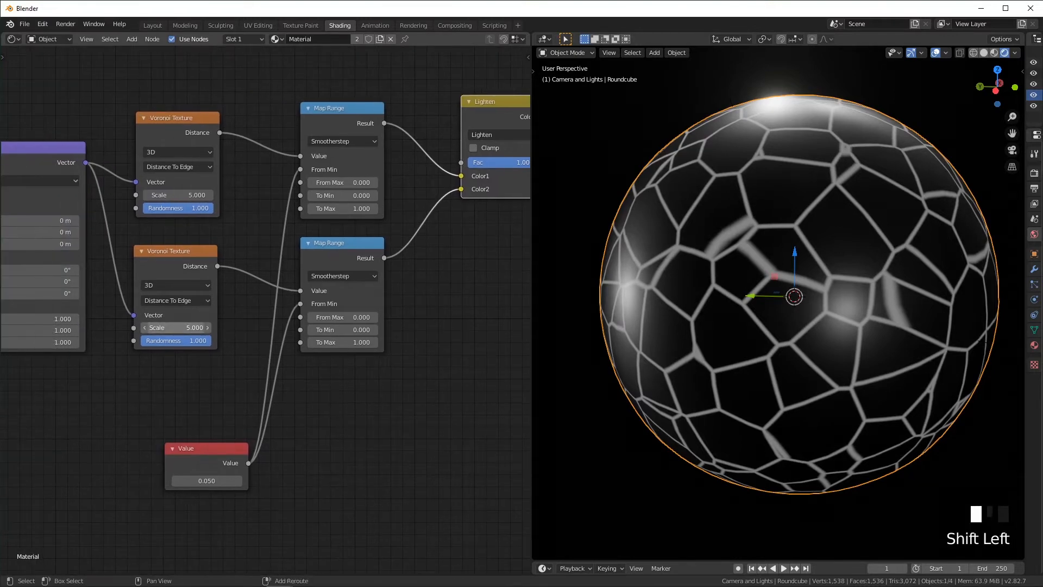
pyautogui.moveTo(176, 327); pyautogui.dragTo(193, 326)
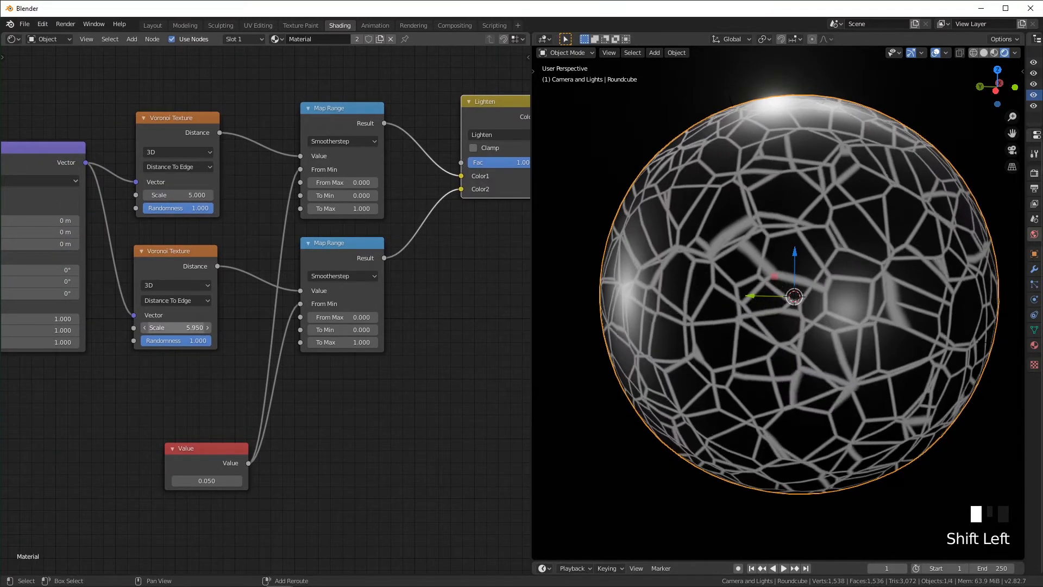
pyautogui.moveTo(174, 327); pyautogui.dragTo(193, 327)
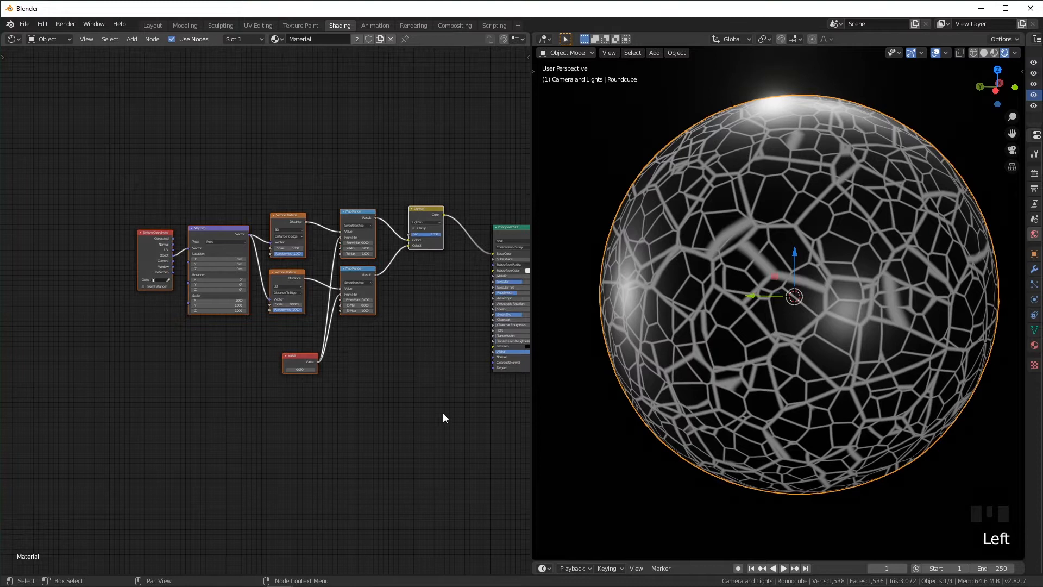
pyautogui.press('shift+a')
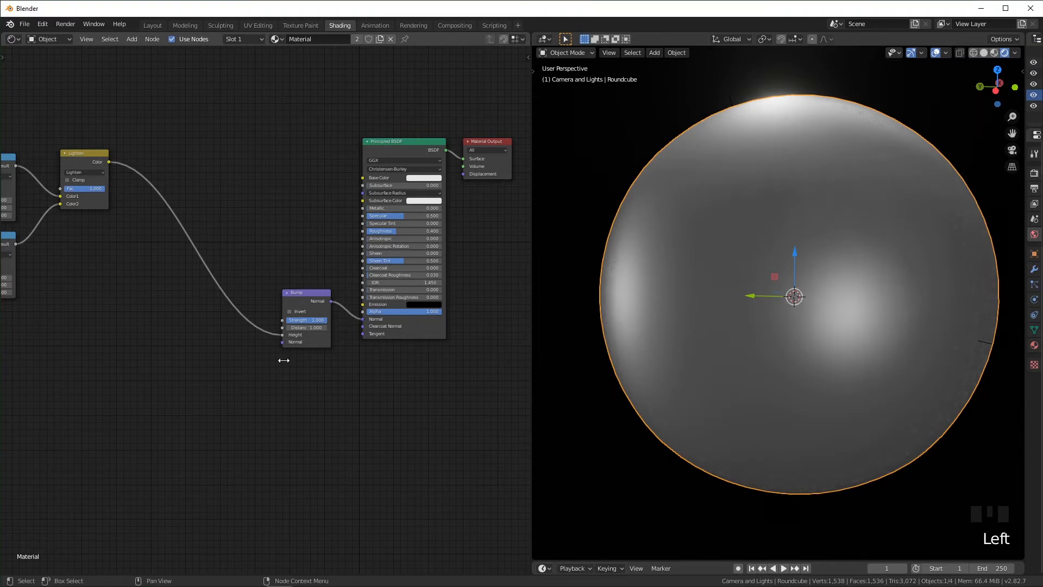
# Drive a Bump node's height from the Lighten result through a Multiply by 0.010
pyautogui.scroll(-3)
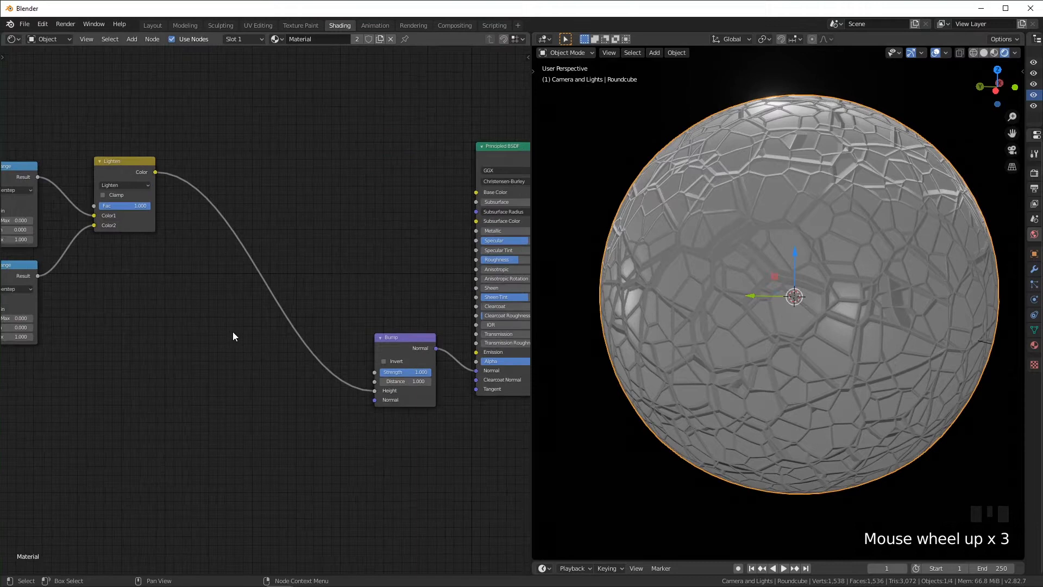
pyautogui.press('shift+a')
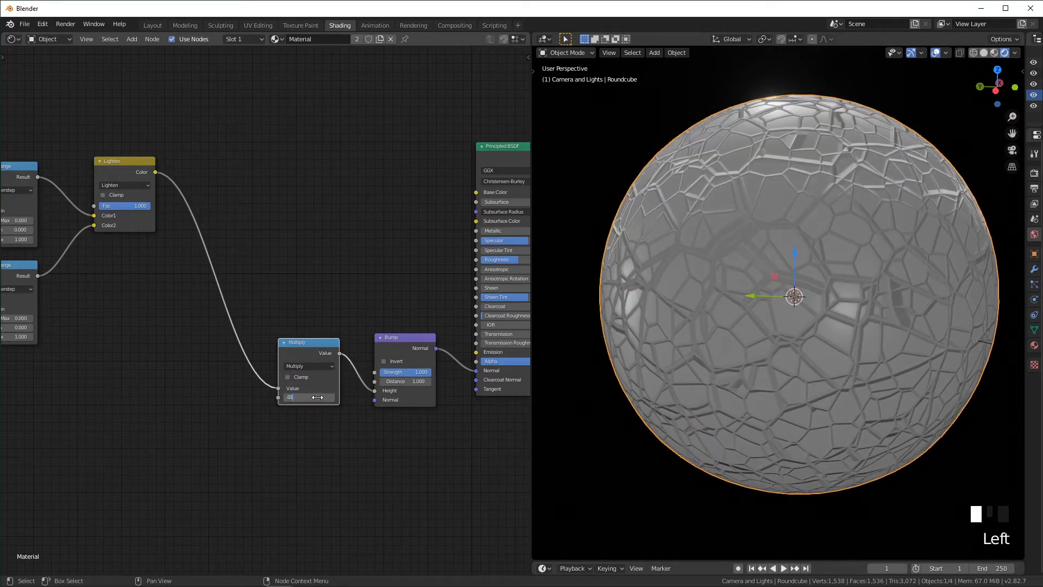
pyautogui.scroll(3)
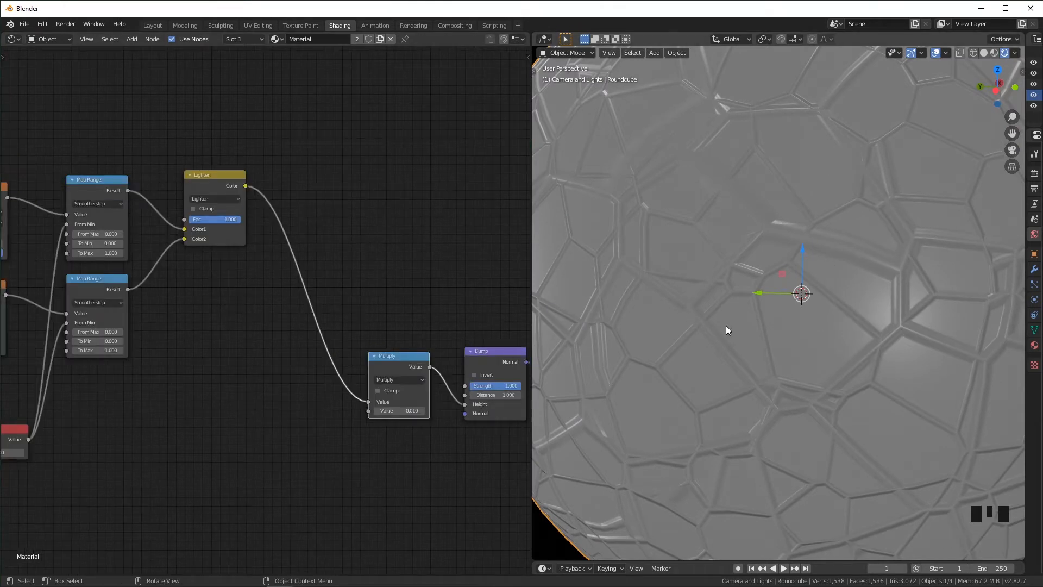
# Insert a ColorRamp after the Lighten blend and set its interpolation to Ease
pyautogui.press('shift+a')
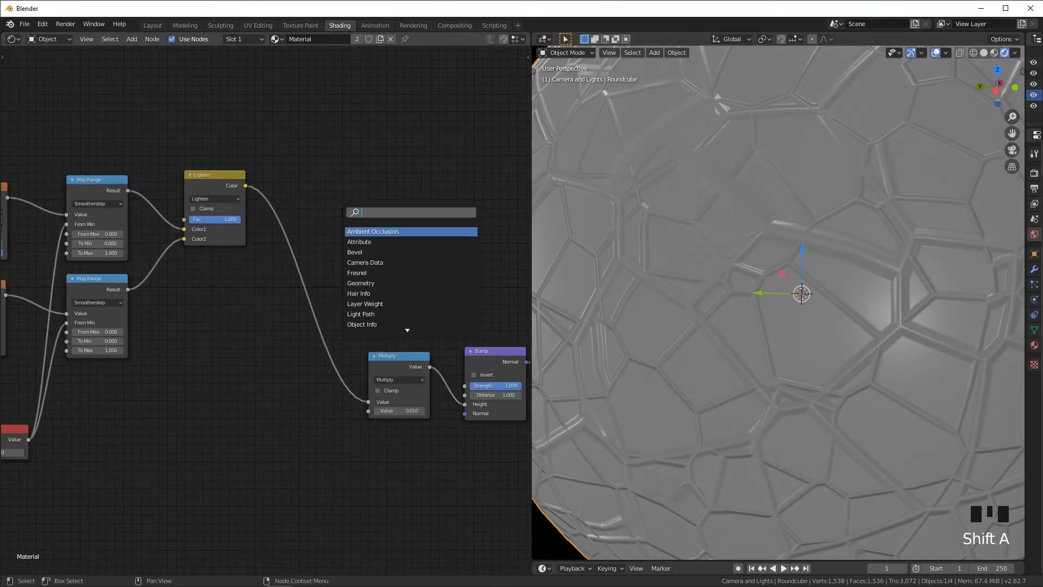
pyautogui.write('col')
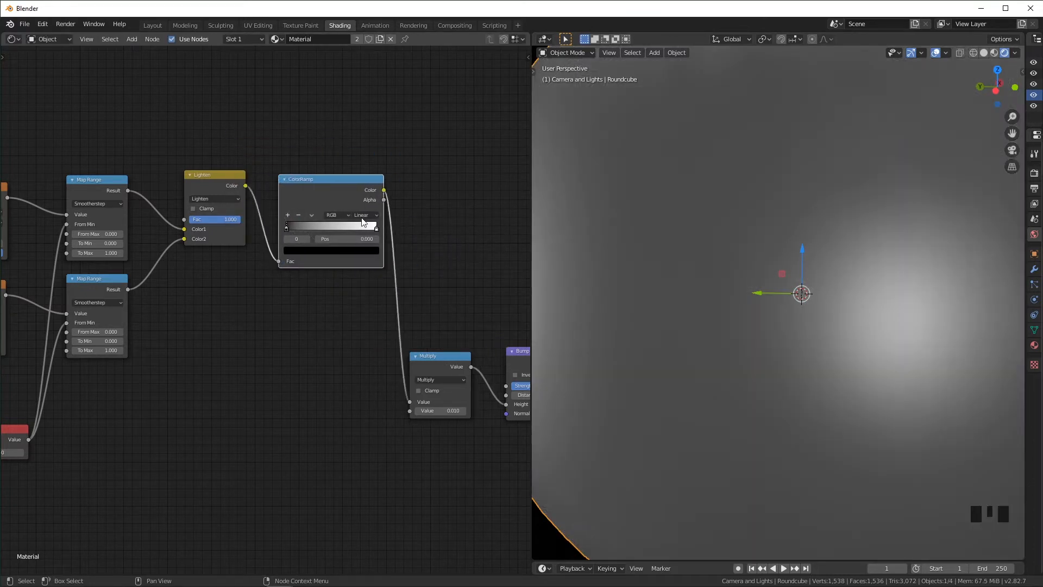
pyautogui.click(363, 215)
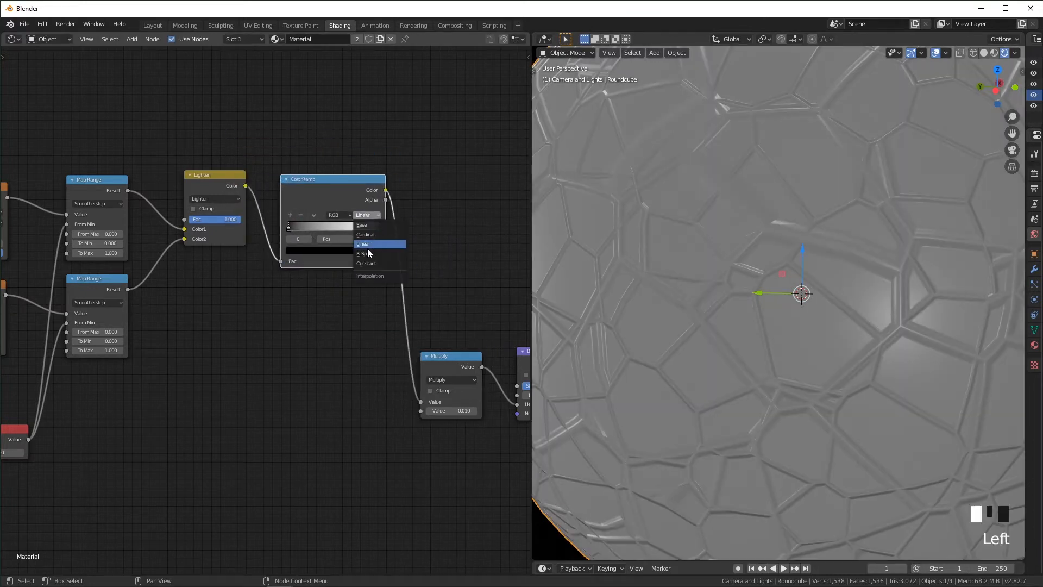
pyautogui.click(361, 225)
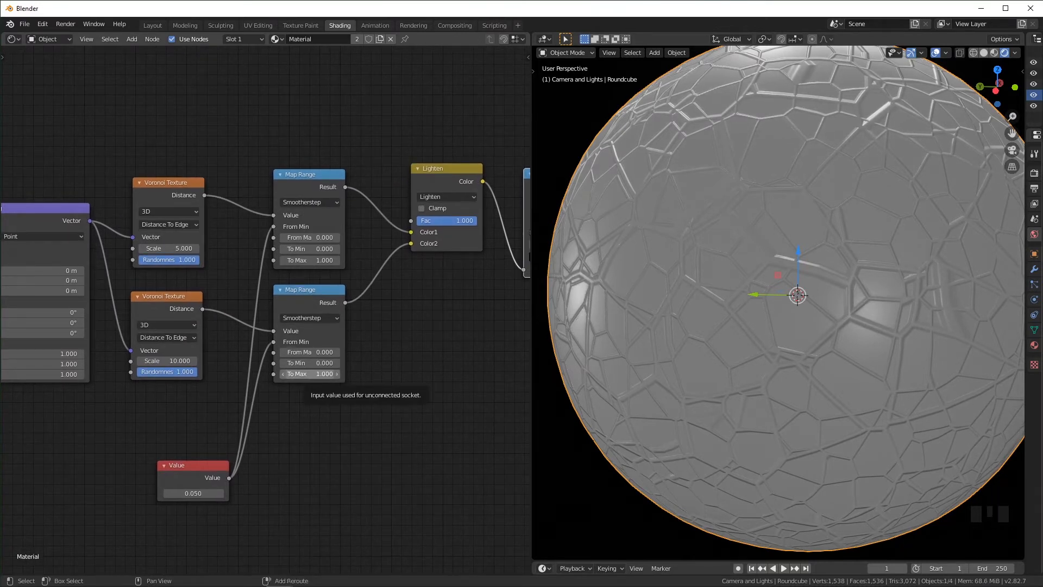
# Lower the second Map Range's To Max to 0.500 so the finer crack layer embosses faintly
pyautogui.moveTo(323, 373); pyautogui.dragTo(307, 373)
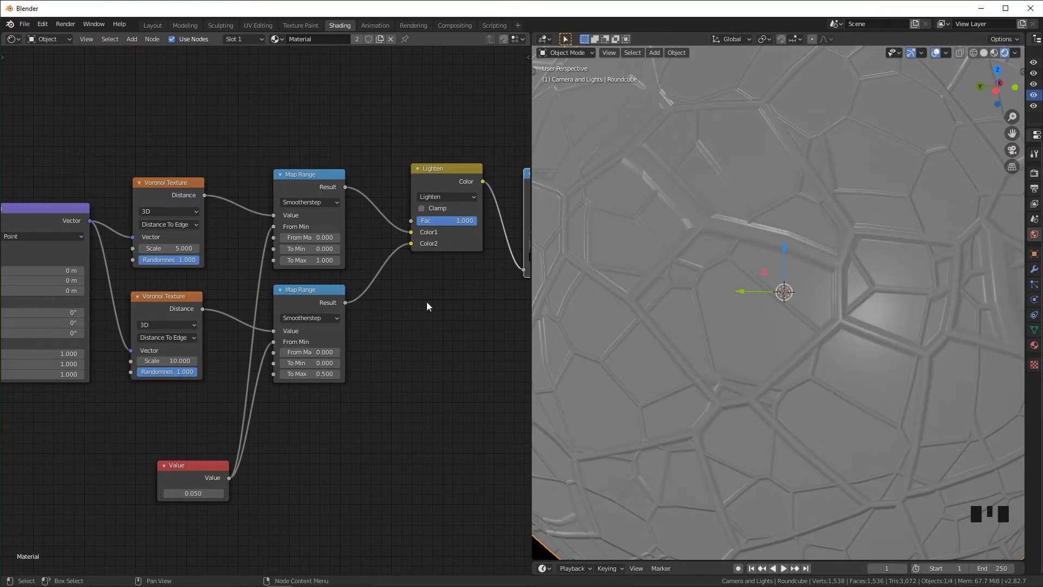
pyautogui.scroll(3)
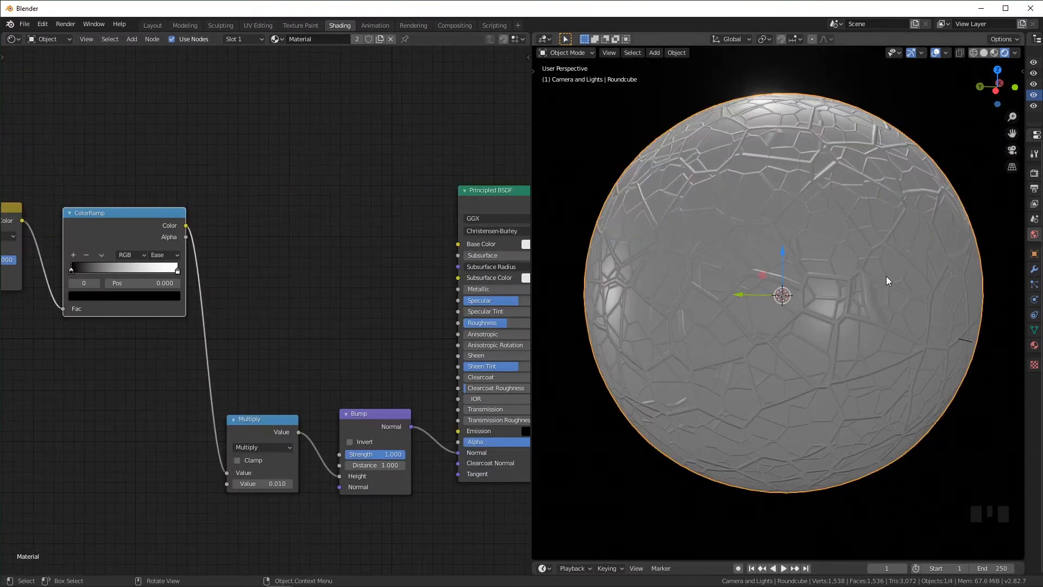
# Insert a Mix node before Base Color with a pink first colour and dark red second colour
pyautogui.press('shift+a')
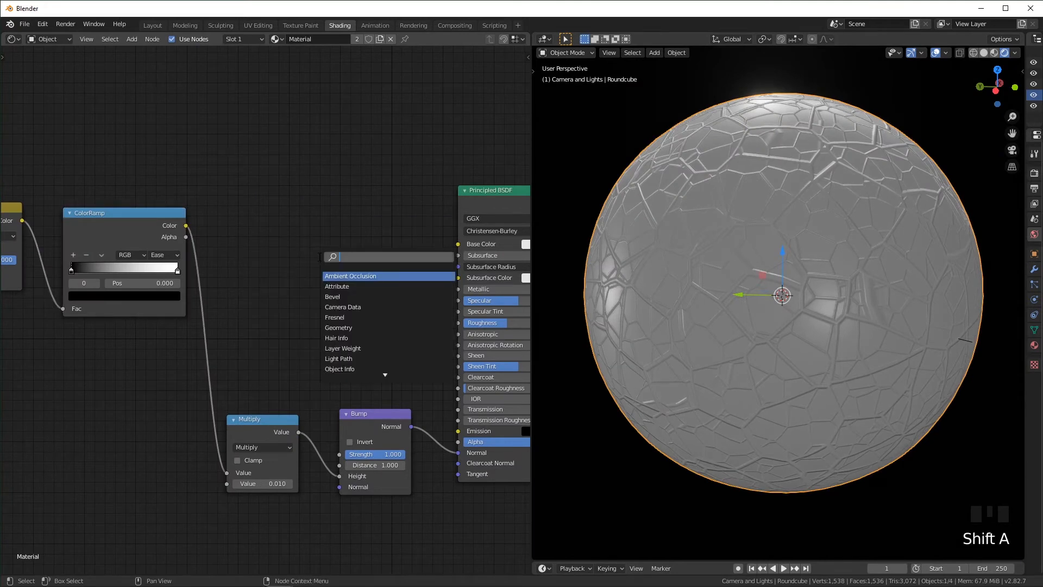
pyautogui.click(351, 275)
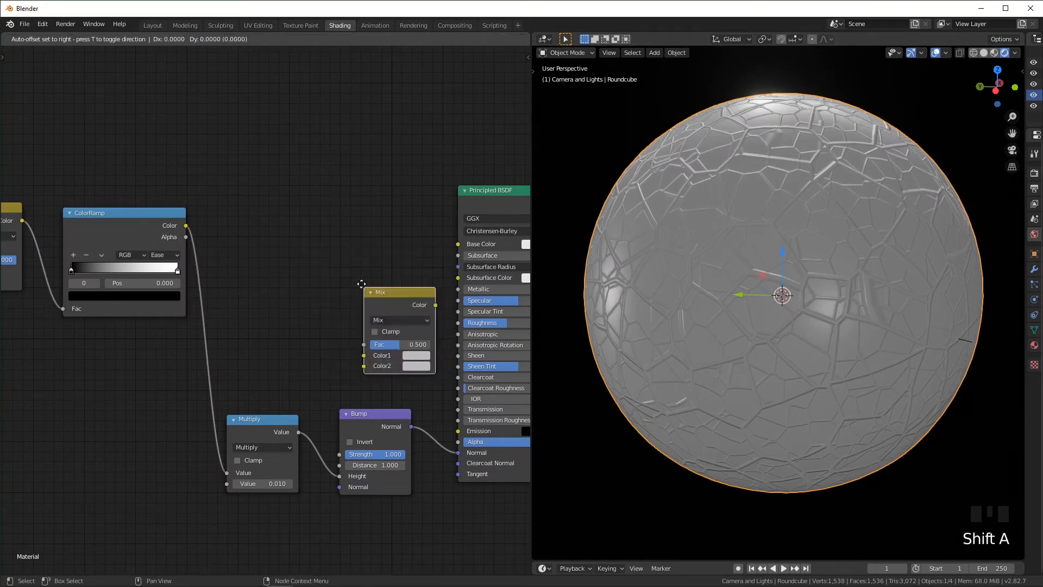
pyautogui.moveTo(379, 292); pyautogui.dragTo(322, 185)
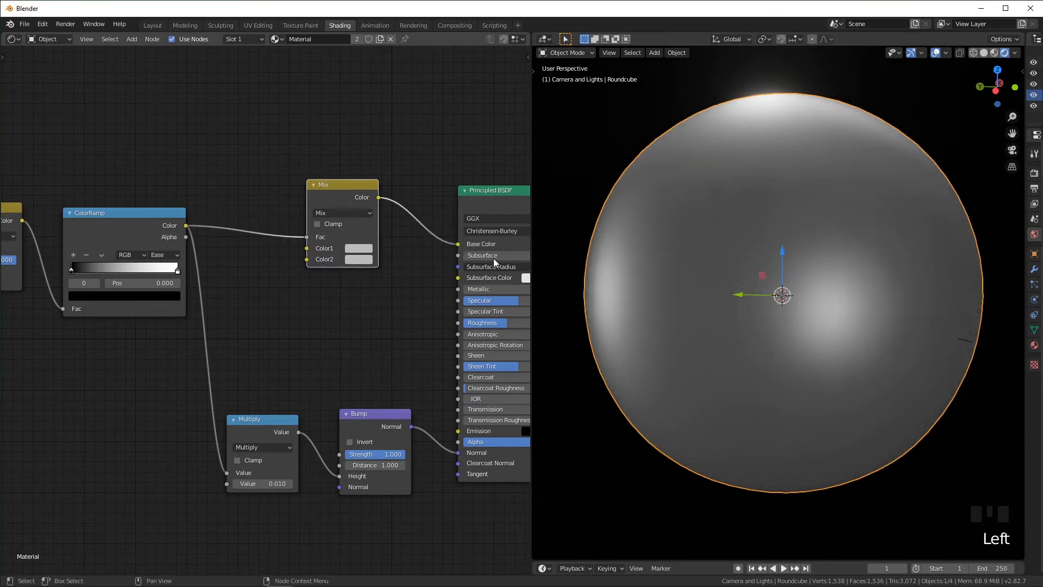
pyautogui.click(358, 248)
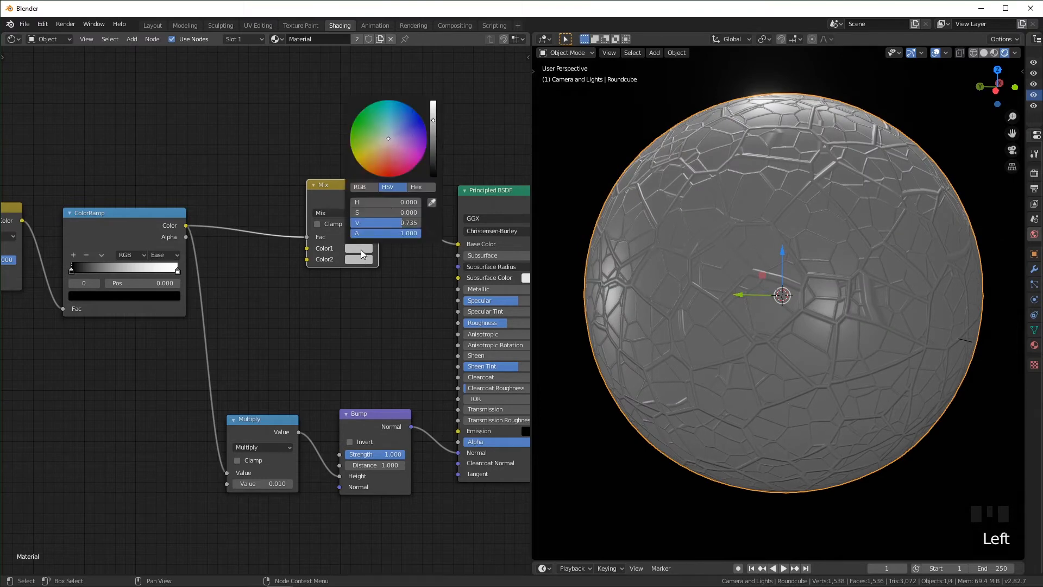
pyautogui.moveTo(405, 221); pyautogui.dragTo(372, 222)
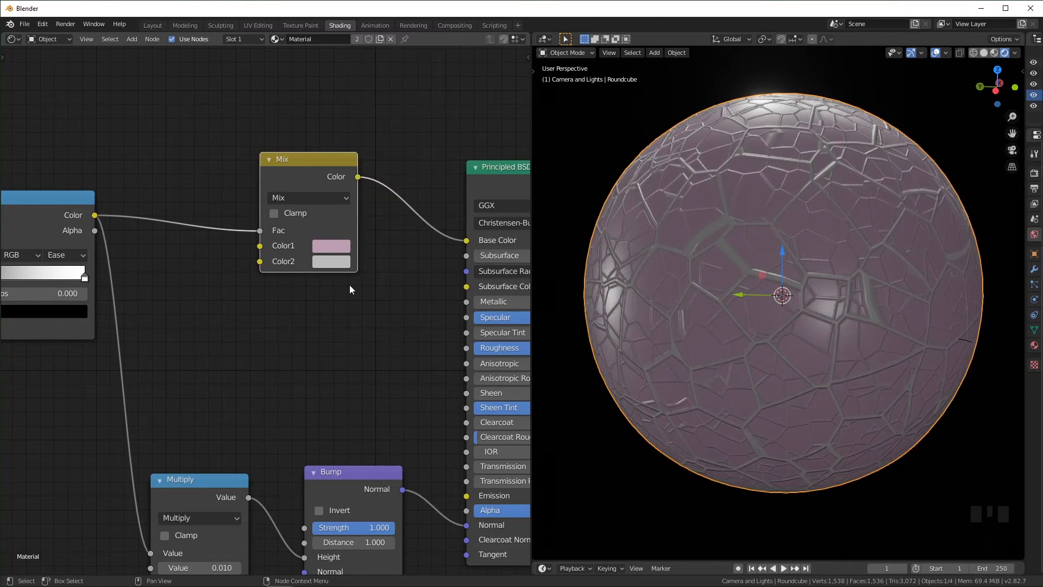
pyautogui.click(330, 261)
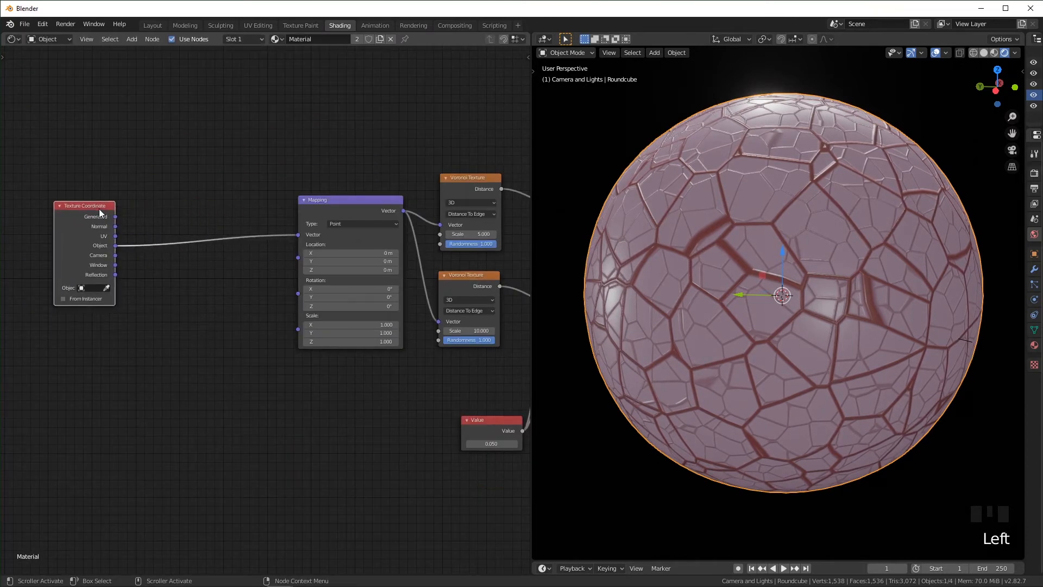
# Drop a Linear Light Mix onto the coordinate link and feed a Noise Texture into Color2
pyautogui.press('shift+a')
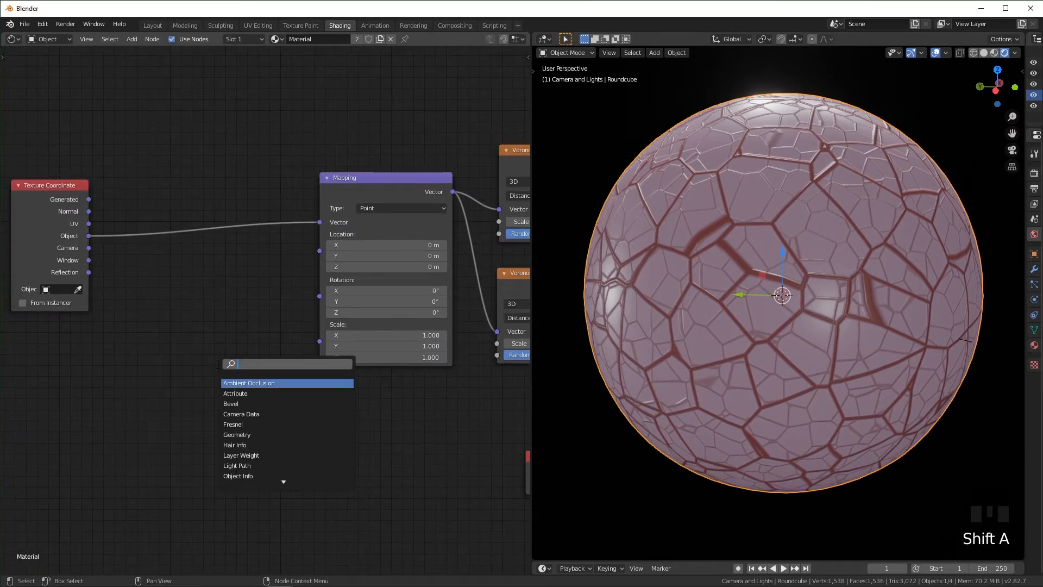
pyautogui.click(248, 382)
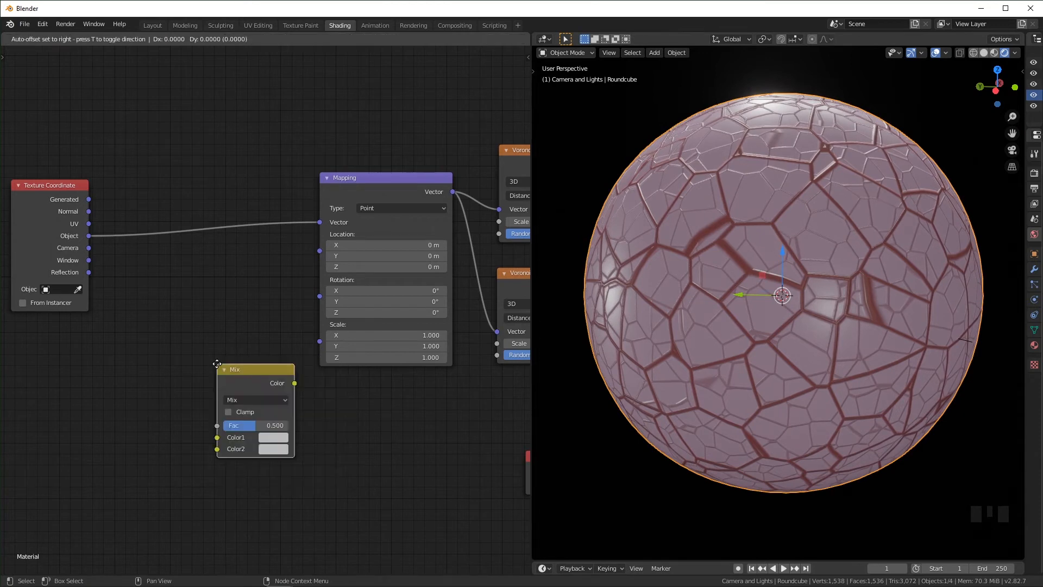
pyautogui.click(238, 209)
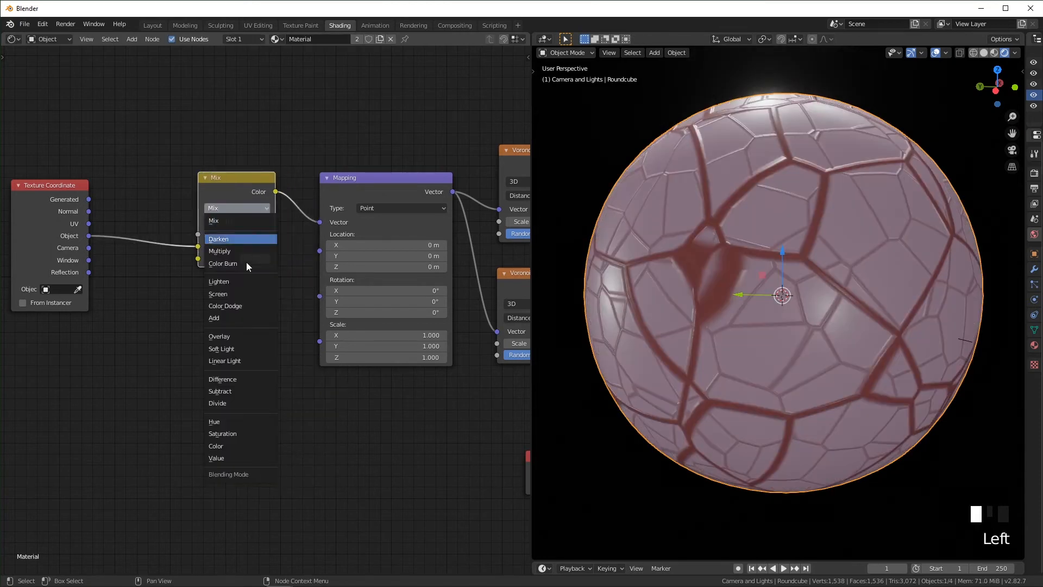
pyautogui.click(224, 360)
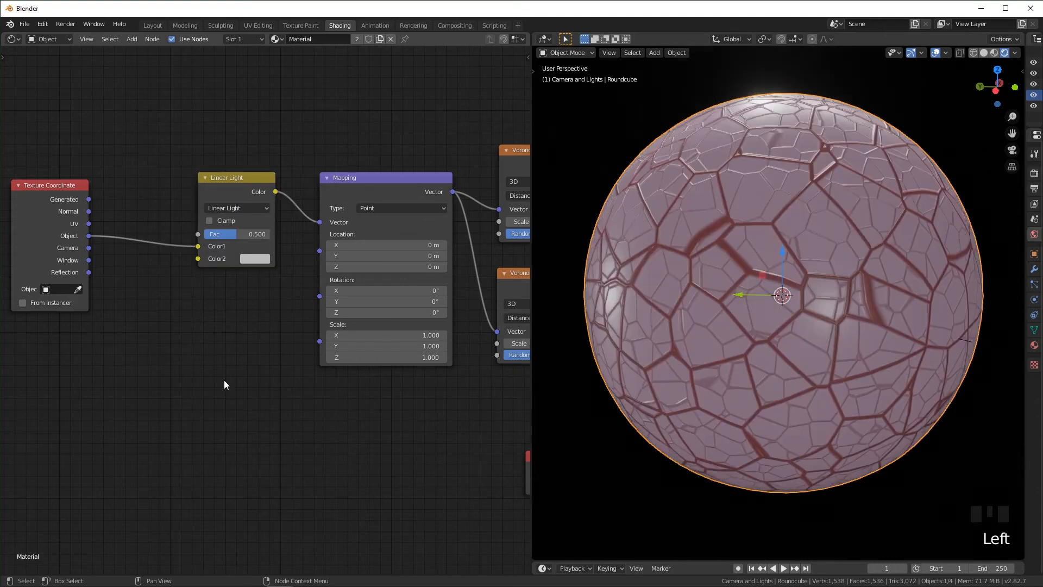
pyautogui.write('noi')
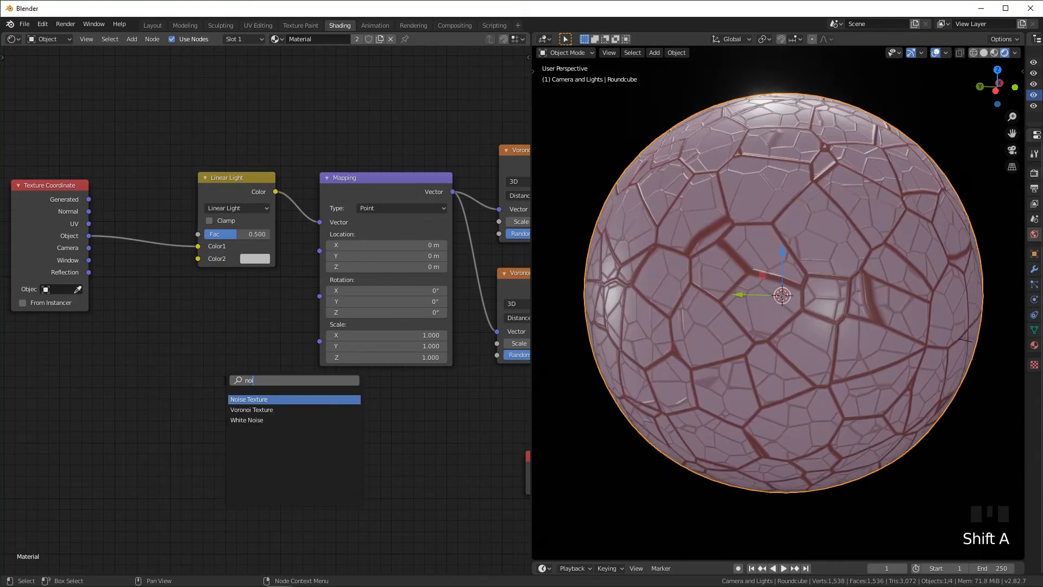
pyautogui.click(248, 398)
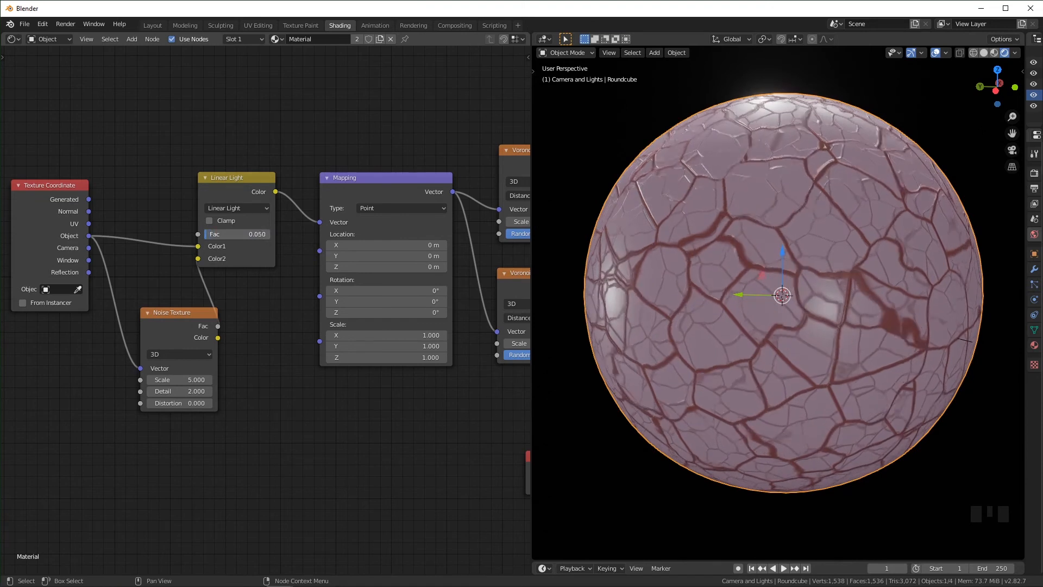
# Set Noise Detail to 2.000, Linear Light factor to 0.051, and noise dimensions to 4D
pyautogui.click(237, 234)
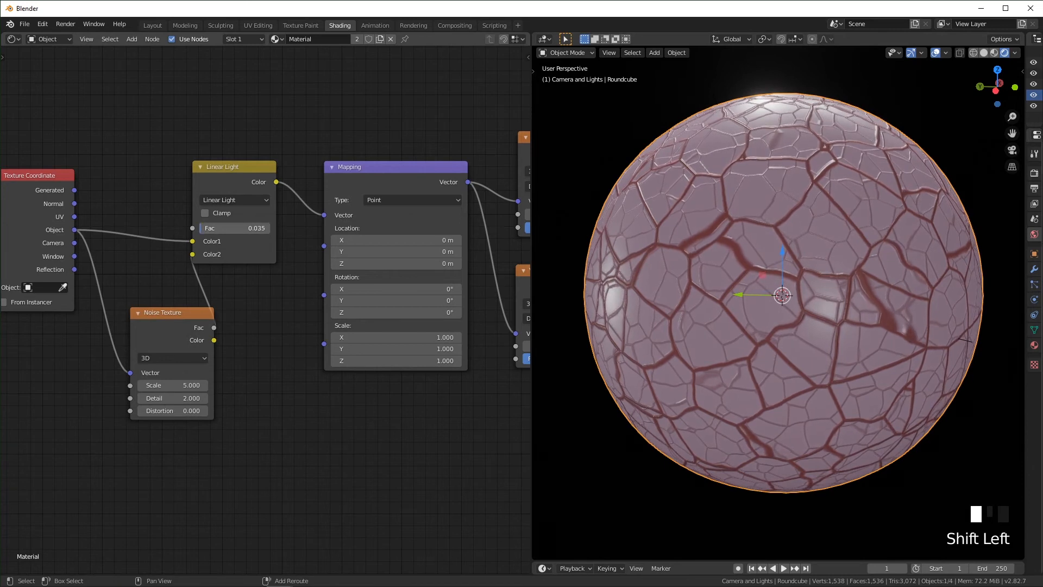
pyautogui.moveTo(233, 227); pyautogui.dragTo(239, 227)
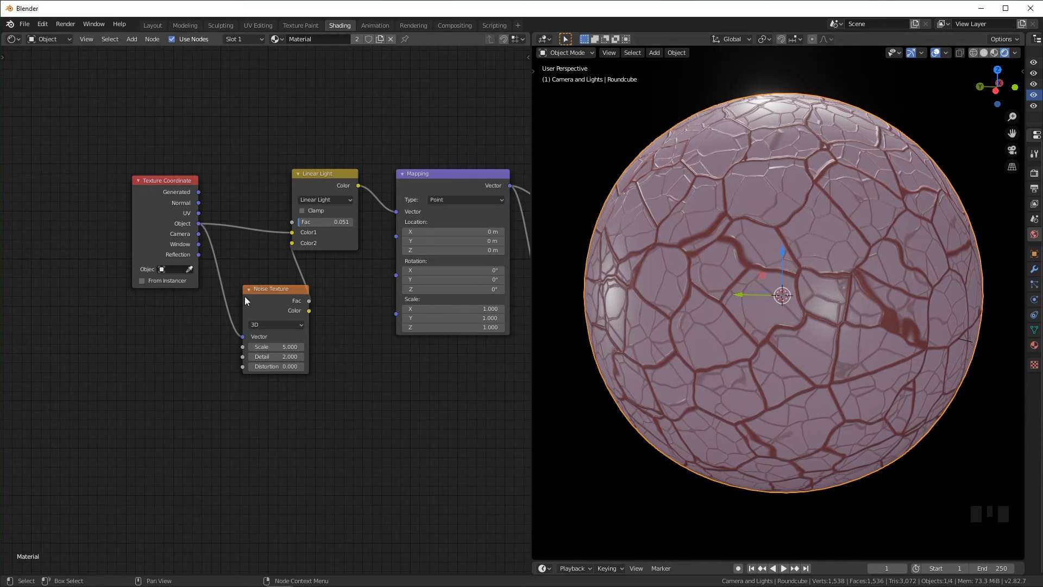
pyautogui.click(275, 324)
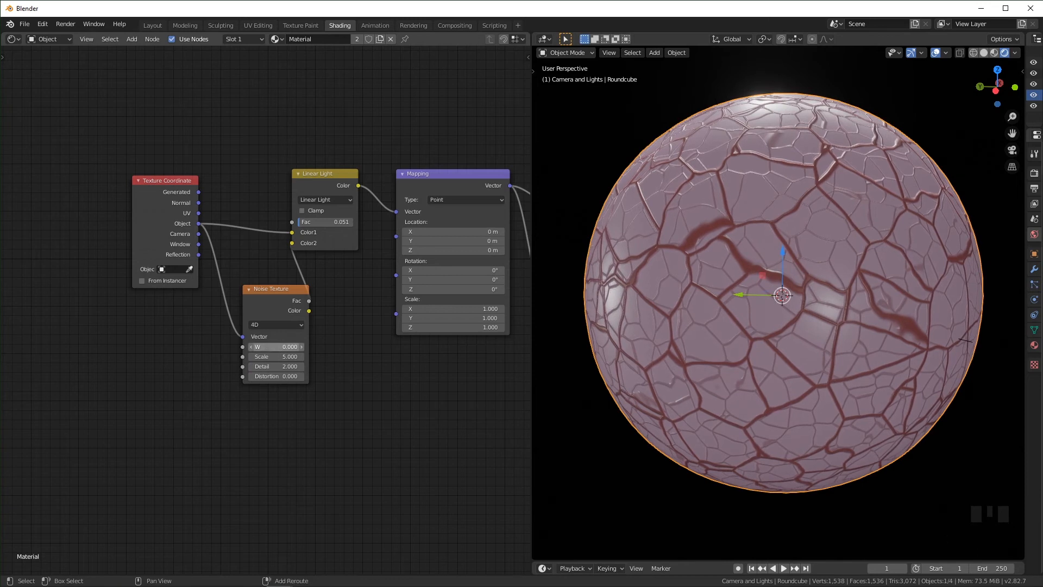
pyautogui.moveTo(273, 347); pyautogui.dragTo(292, 346)
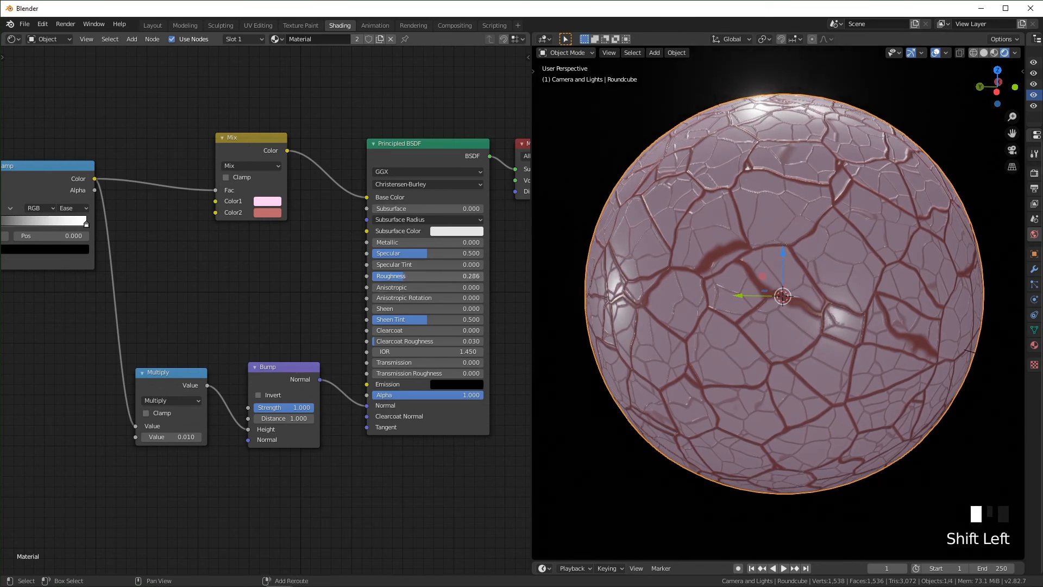
# Lower the Principled BSDF Roughness to 0.163 for a glossier pink sphere
pyautogui.moveTo(426, 275); pyautogui.dragTo(399, 275)
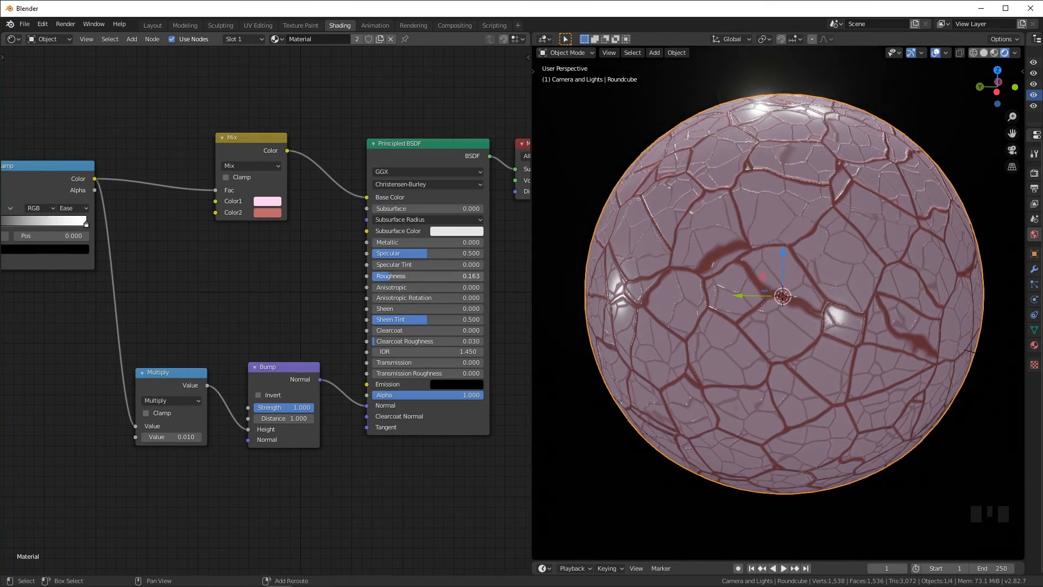